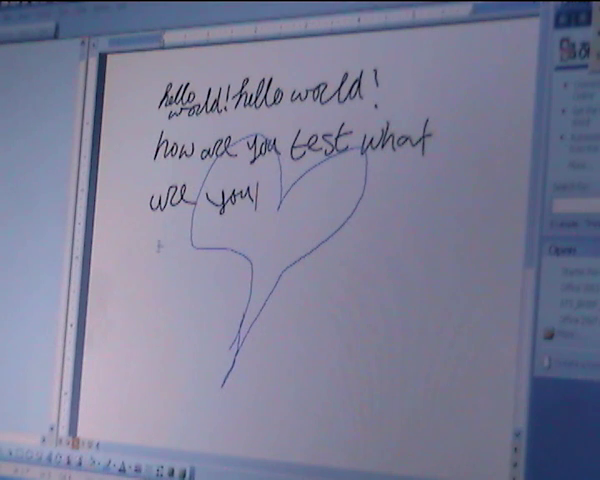
- Sketch a freehand ink shape across the page beside the handwritten notes
{"action": "left_click_drag", "start_coordinate": [160, 246], "coordinate": [456, 136]}
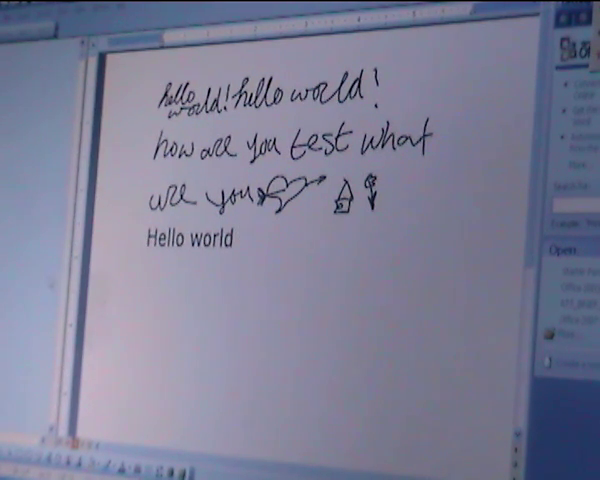
- Enter 'Lam Joe' via handwriting below Hello world and backspace the misrecognised letters
{"action": "left_click", "coordinate": [244, 240]}
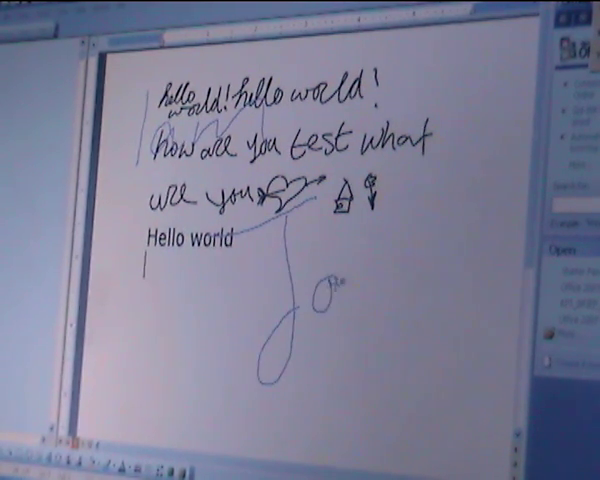
{"action": "type", "text": "Lam Joe"}
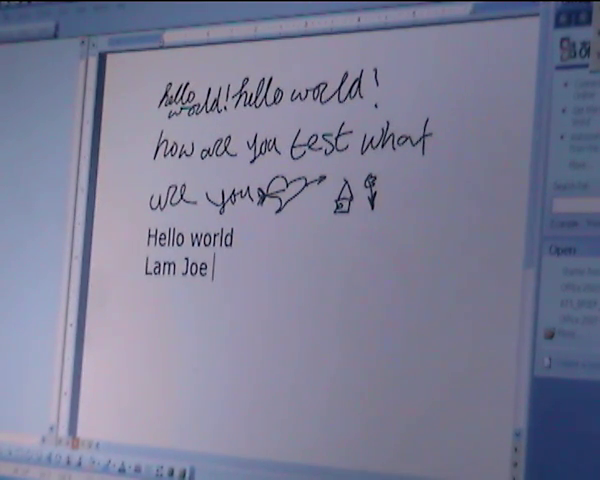
{"action": "key", "text": "BackSpace"}
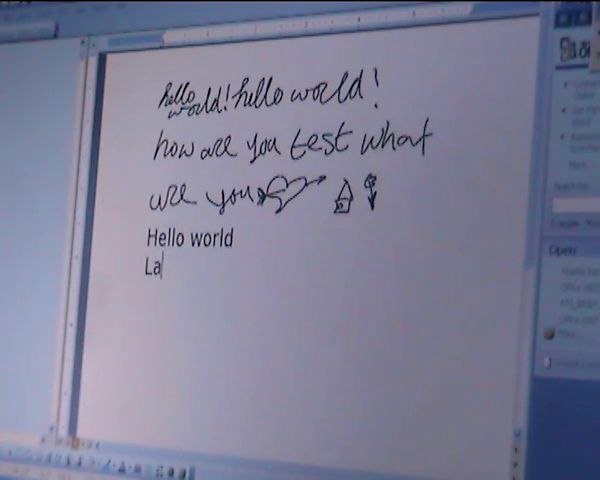
{"action": "key", "text": "backspace"}
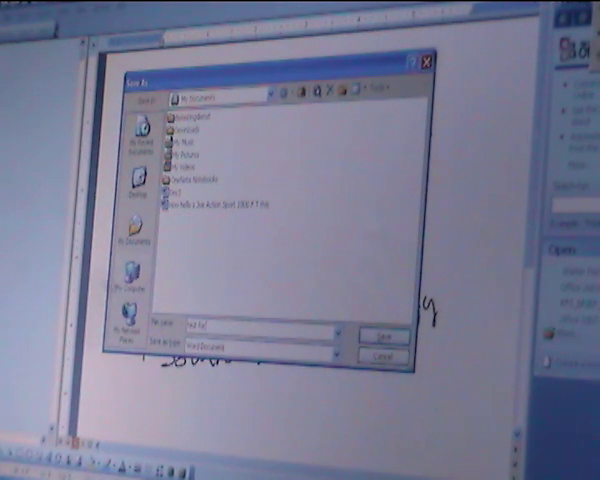
{"action": "mouse_move", "coordinate": [312, 164]}
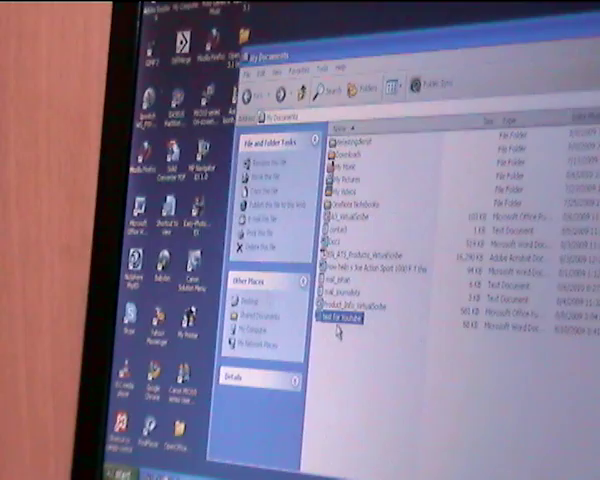
{"action": "mouse_move", "coordinate": [340, 320]}
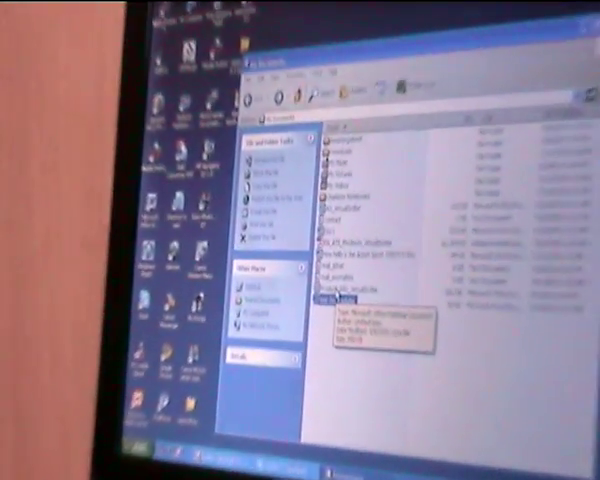